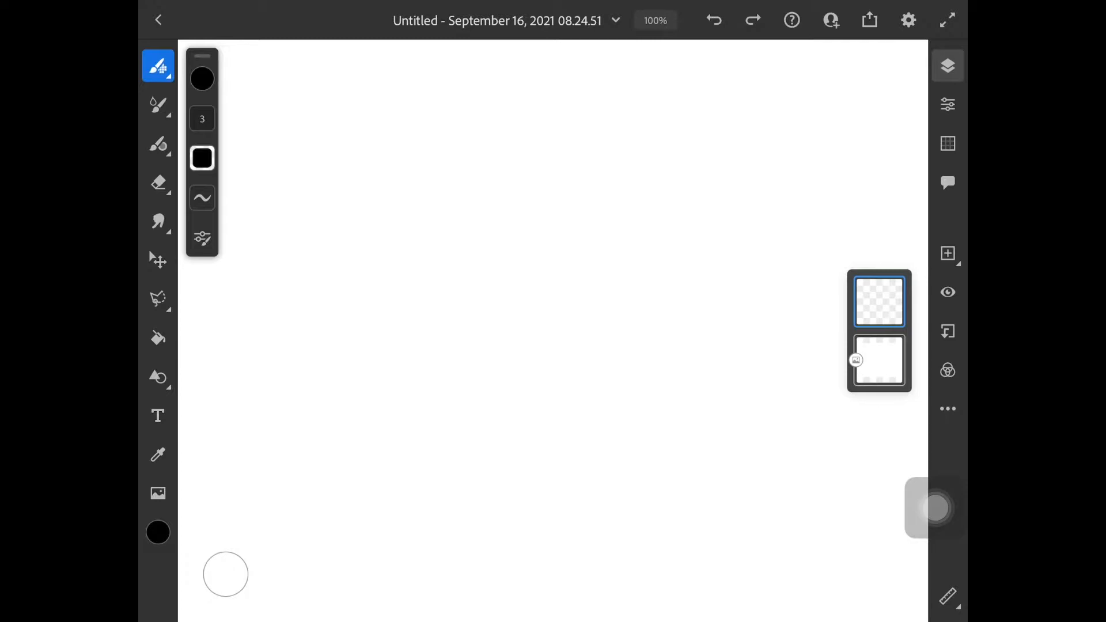
Choose the Place Image tool to bring a photo onto the blank canvas
click(158, 492)
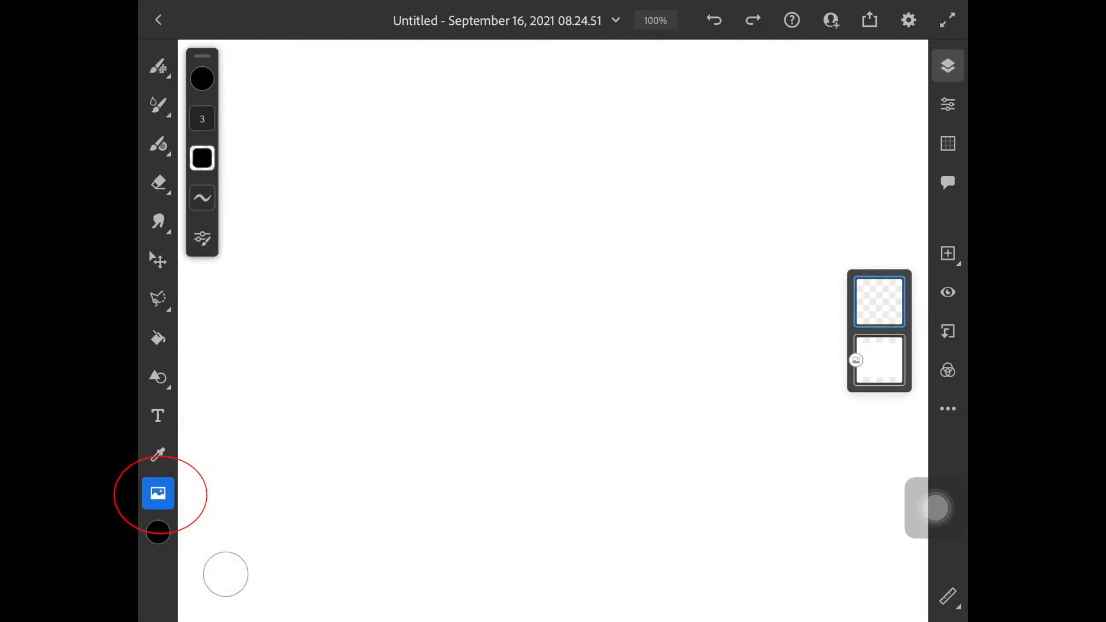
Place the city street photo flipped horizontally so the yellow taxi sits on the right
click(158, 493)
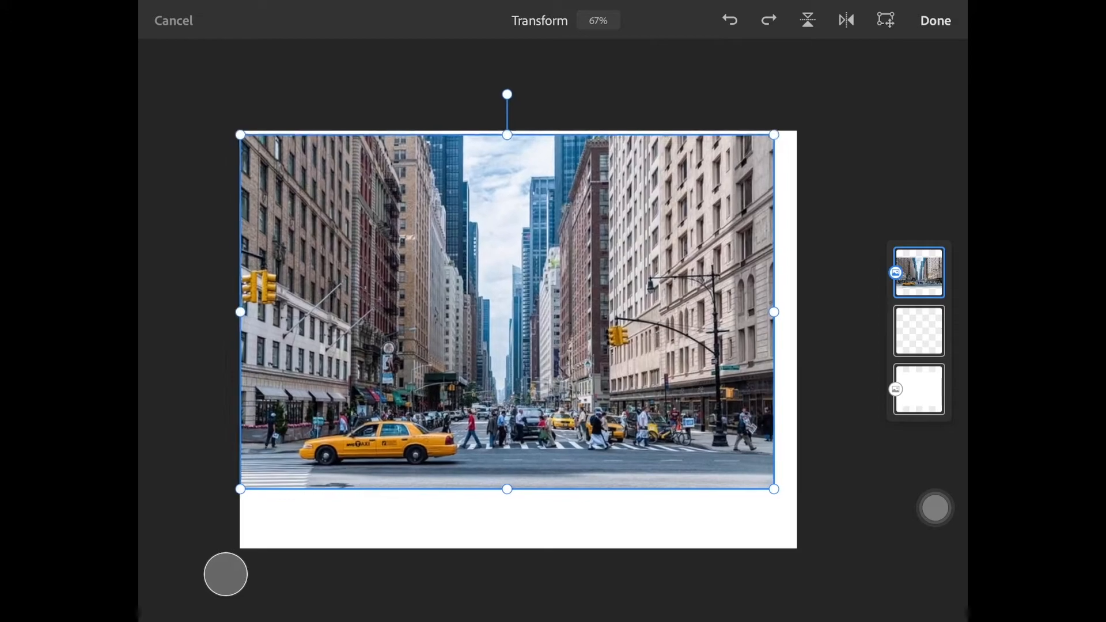
click(845, 19)
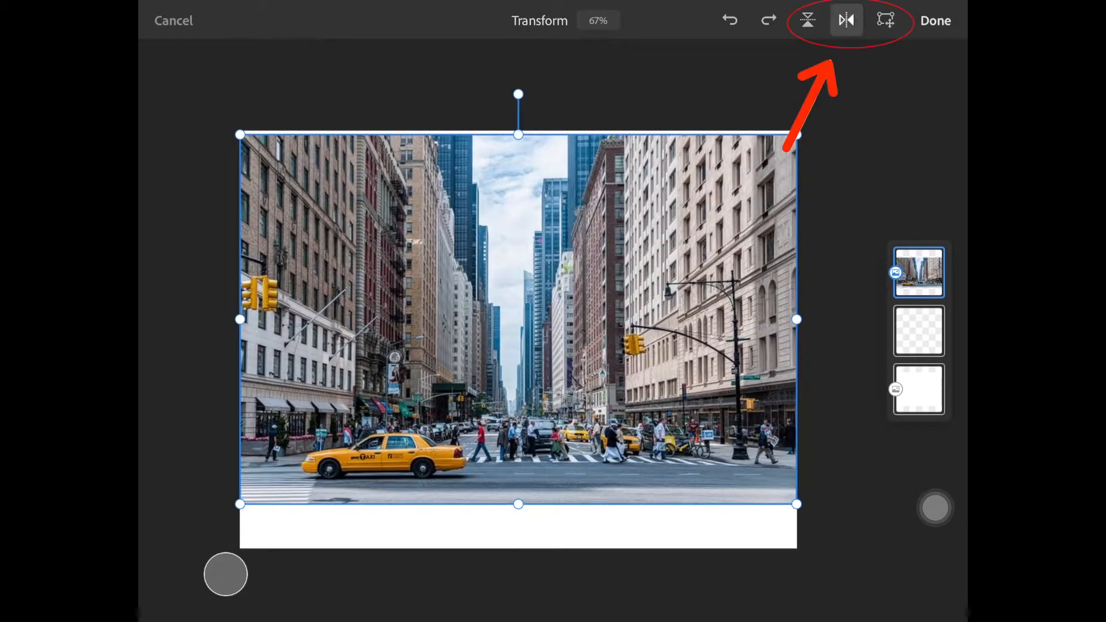
click(807, 21)
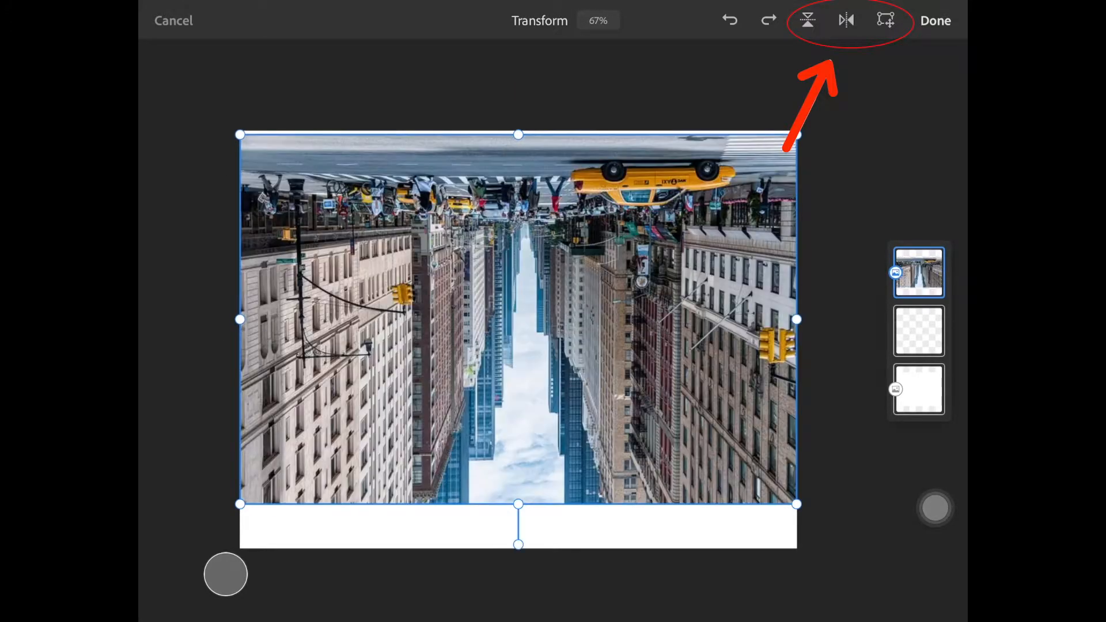
click(806, 21)
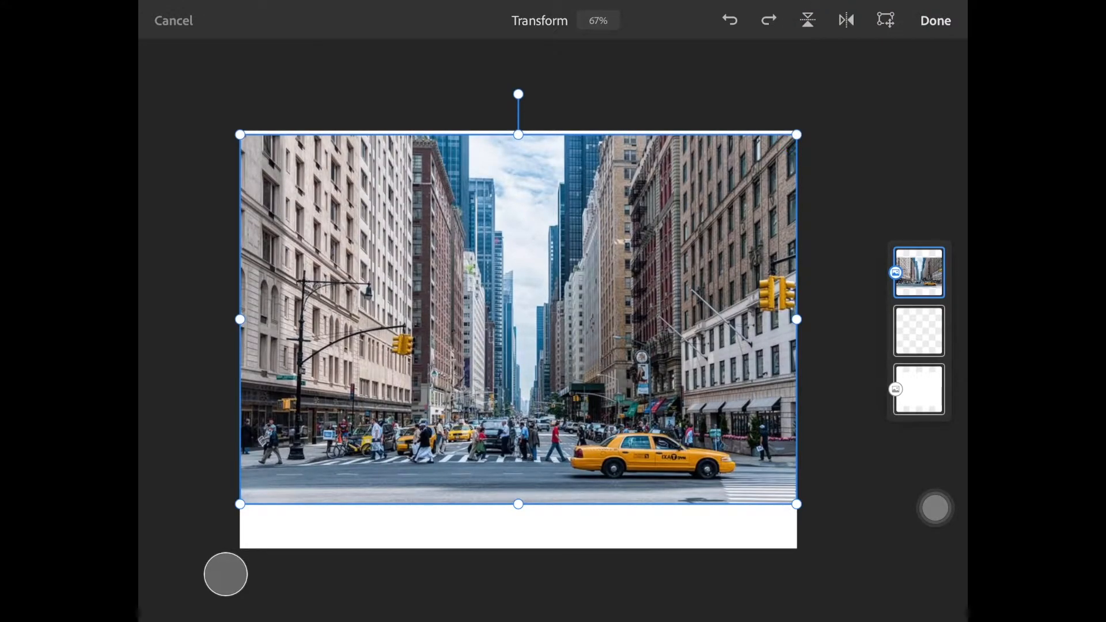
click(936, 21)
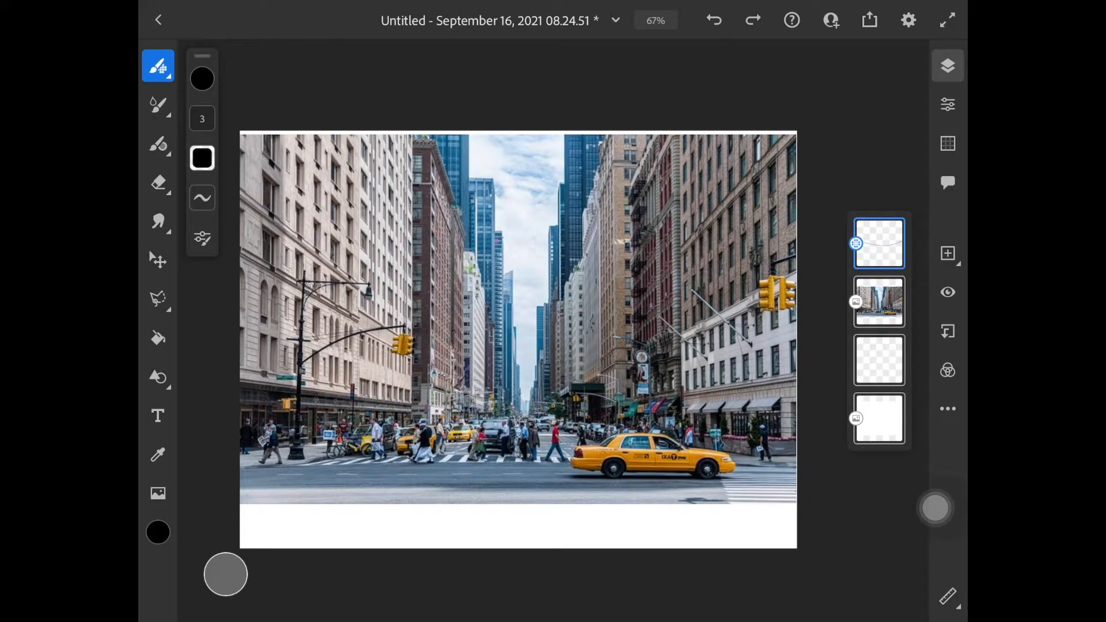
Switch from image placement to the Selection tool for the street photo
click(158, 493)
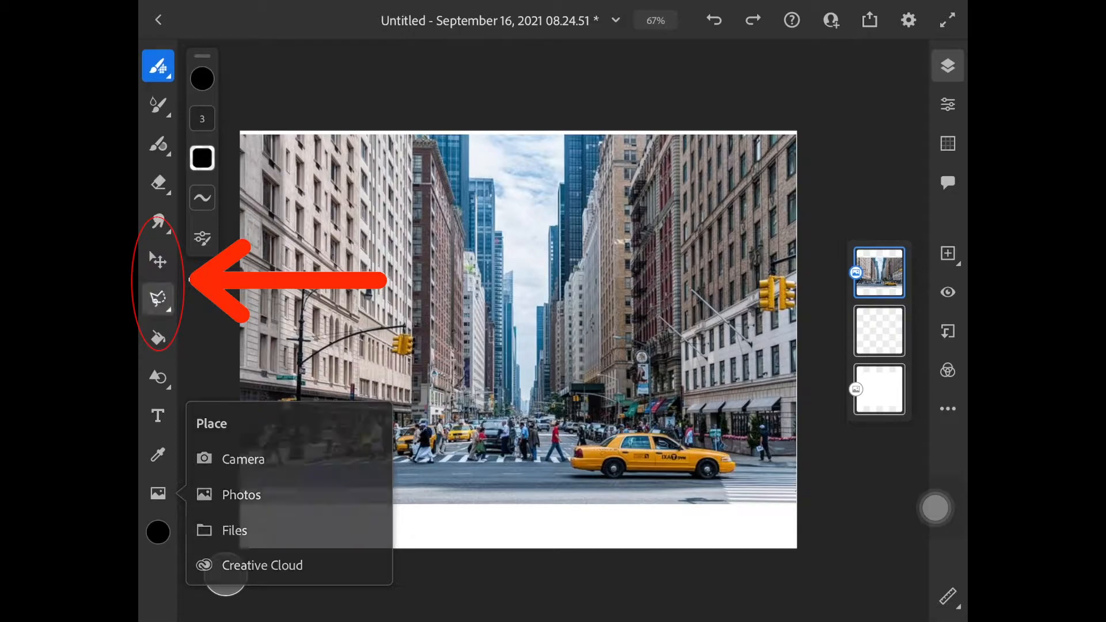
click(158, 298)
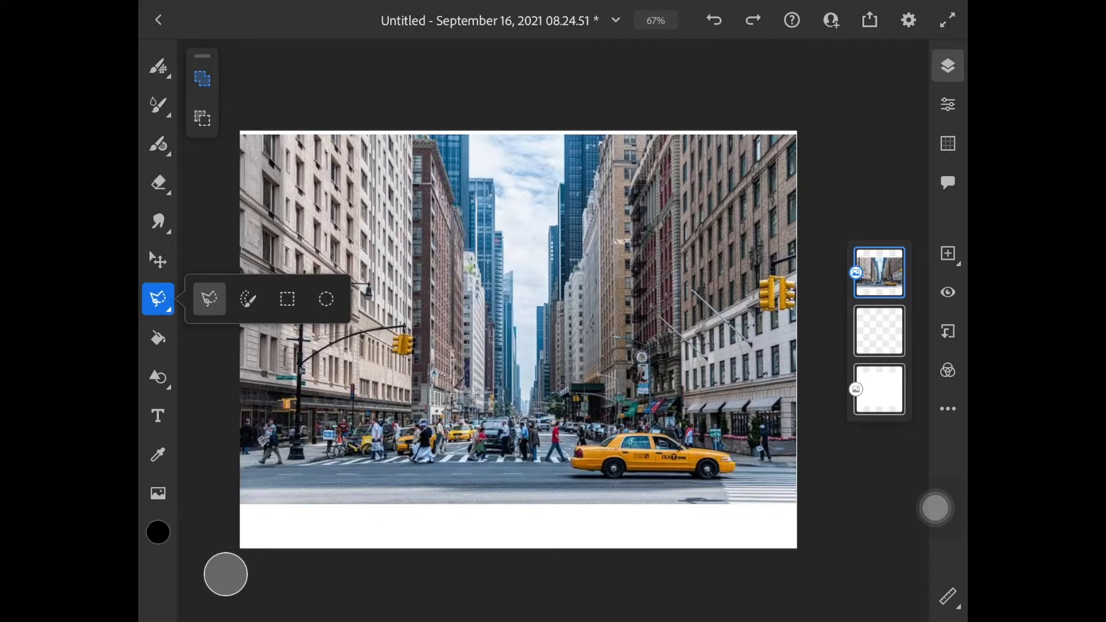
Lasso-select the strip of sky between the buildings
click(157, 299)
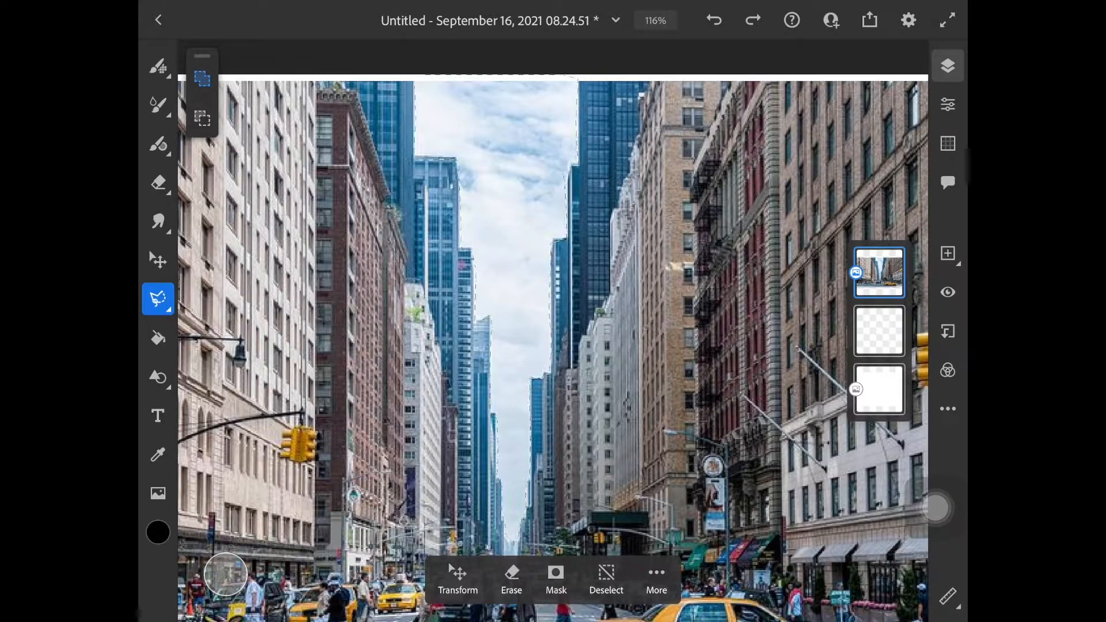
Erase the selected sky so the area above the buildings shows white
click(458, 578)
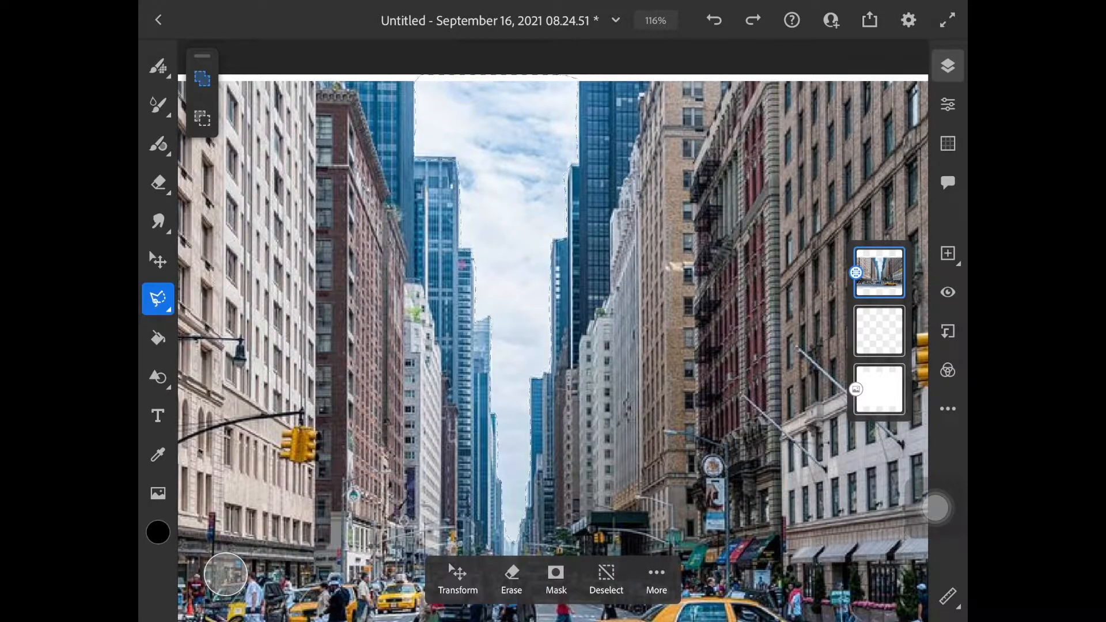
click(511, 578)
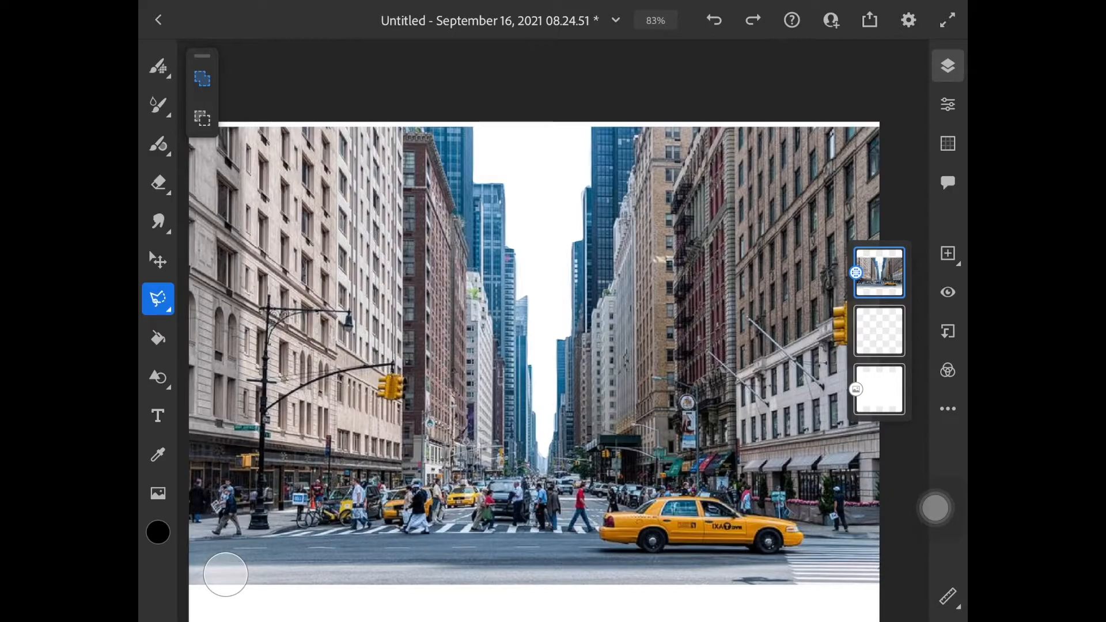
Place the explosion photo beneath the street layer, resized to show through the erased sky
click(158, 494)
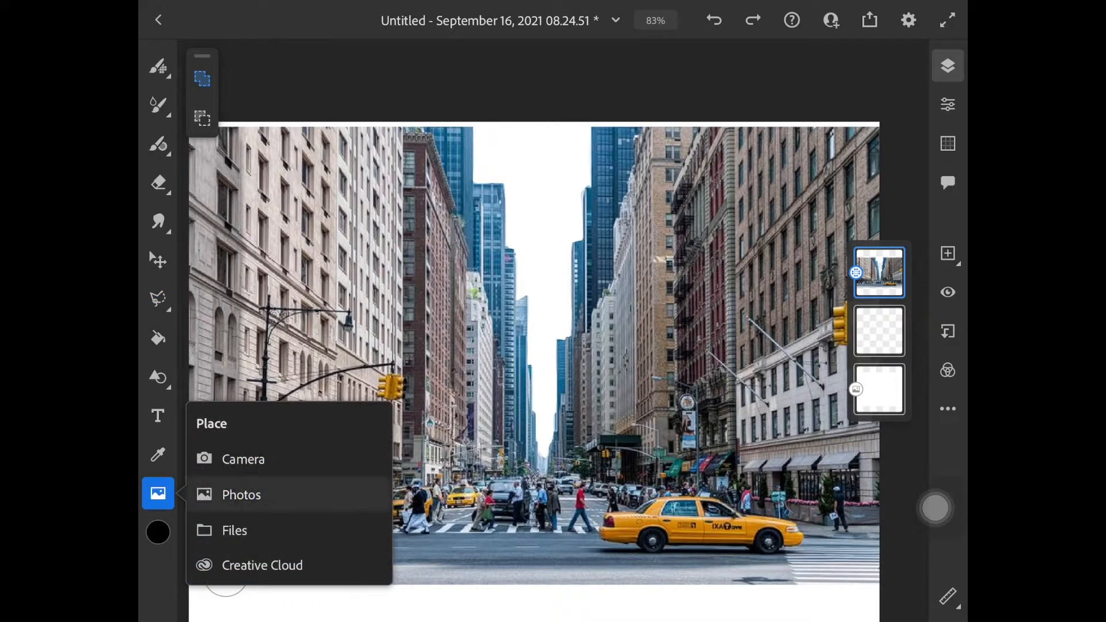
click(240, 494)
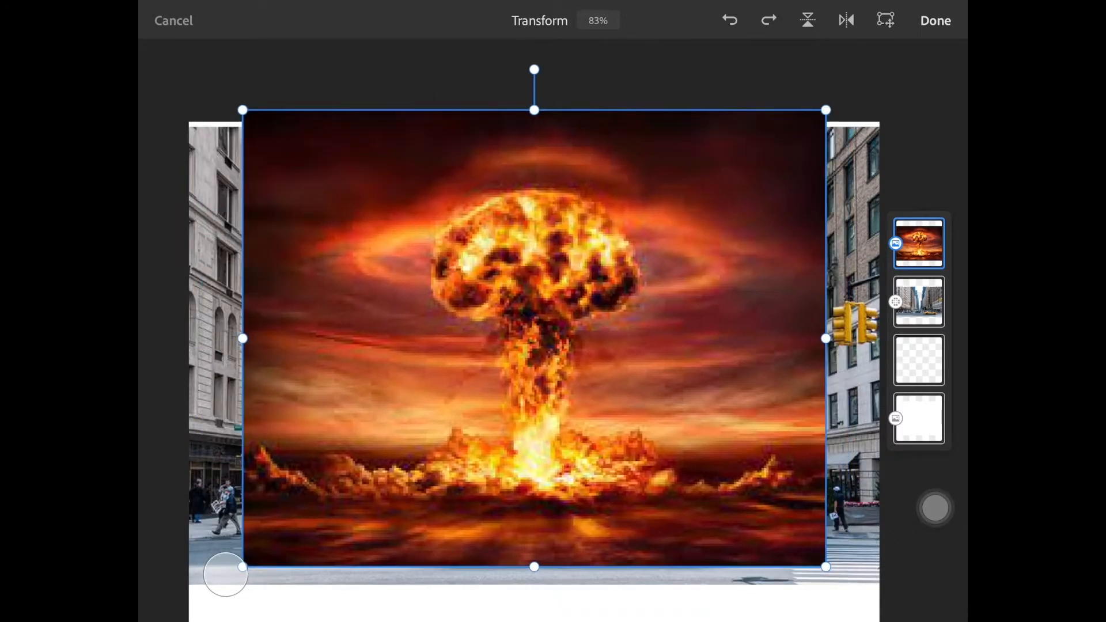
click(934, 20)
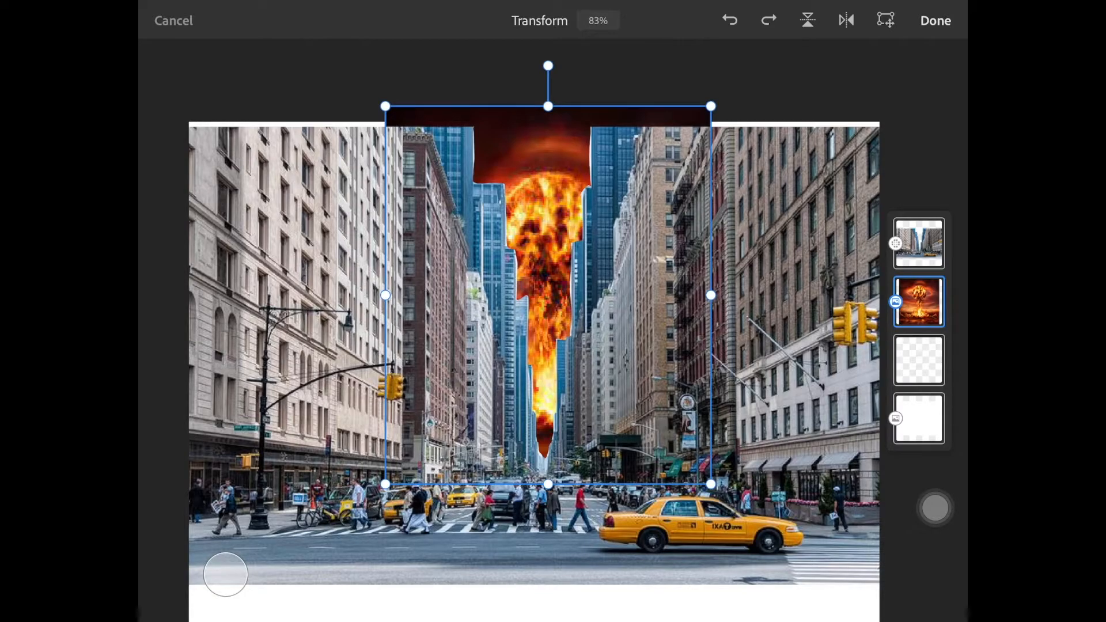
click(935, 19)
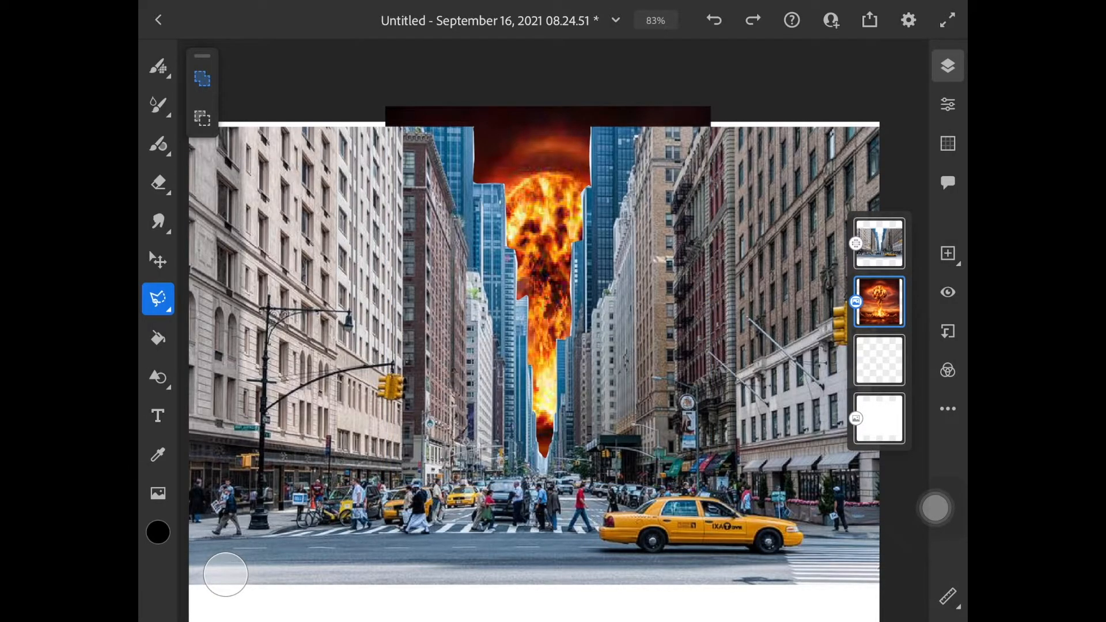
Place the UFO photo tilted over the upper middle of the scene as the top layer
click(158, 493)
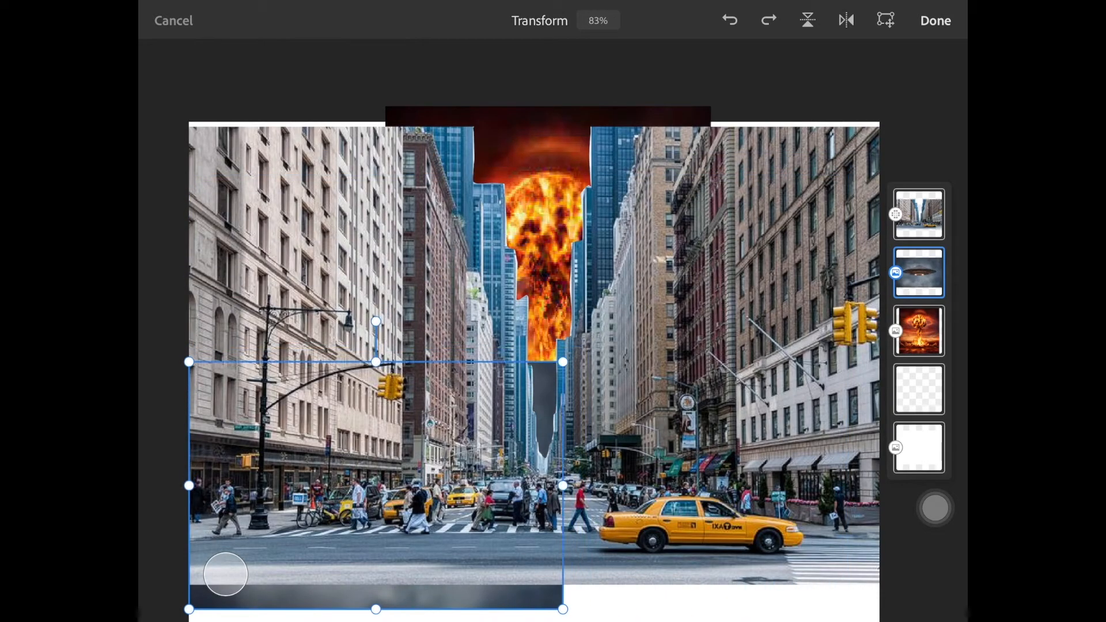
click(935, 21)
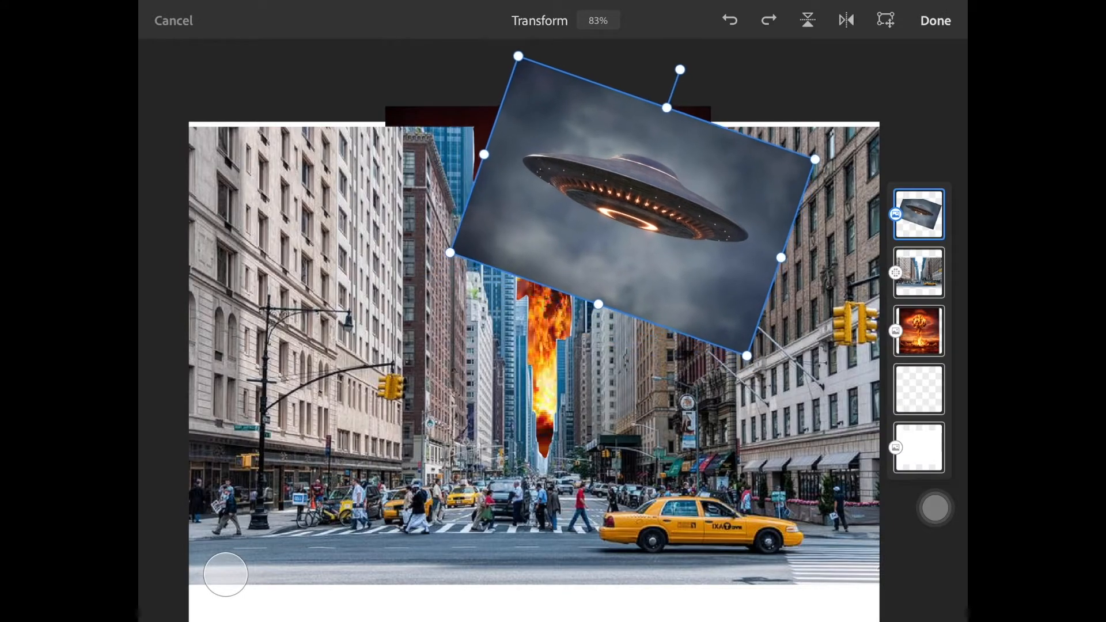
click(934, 20)
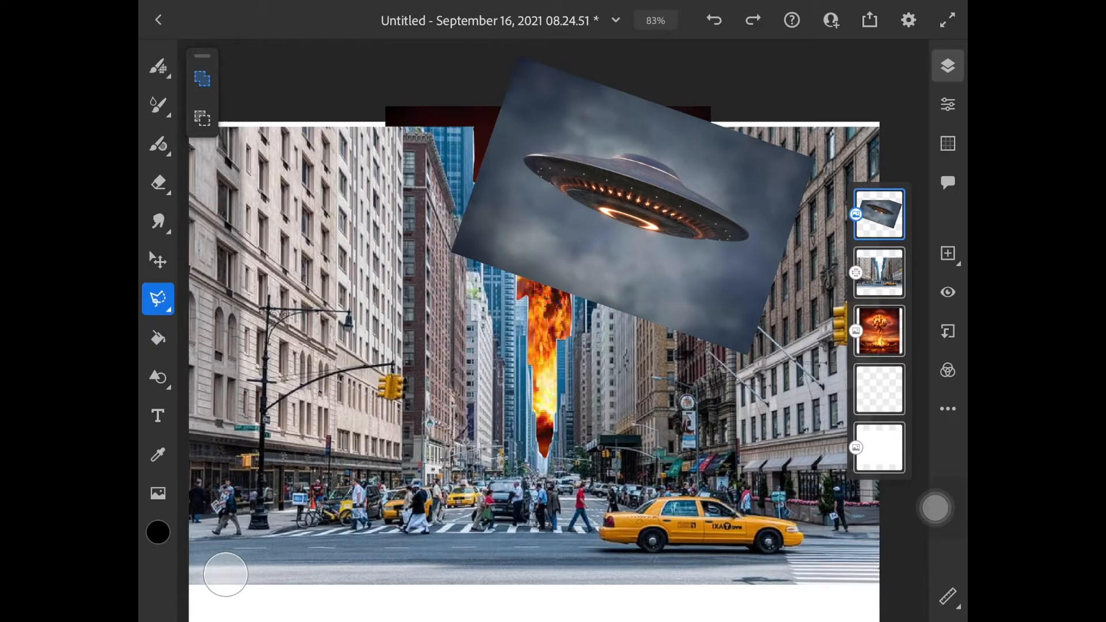
click(158, 299)
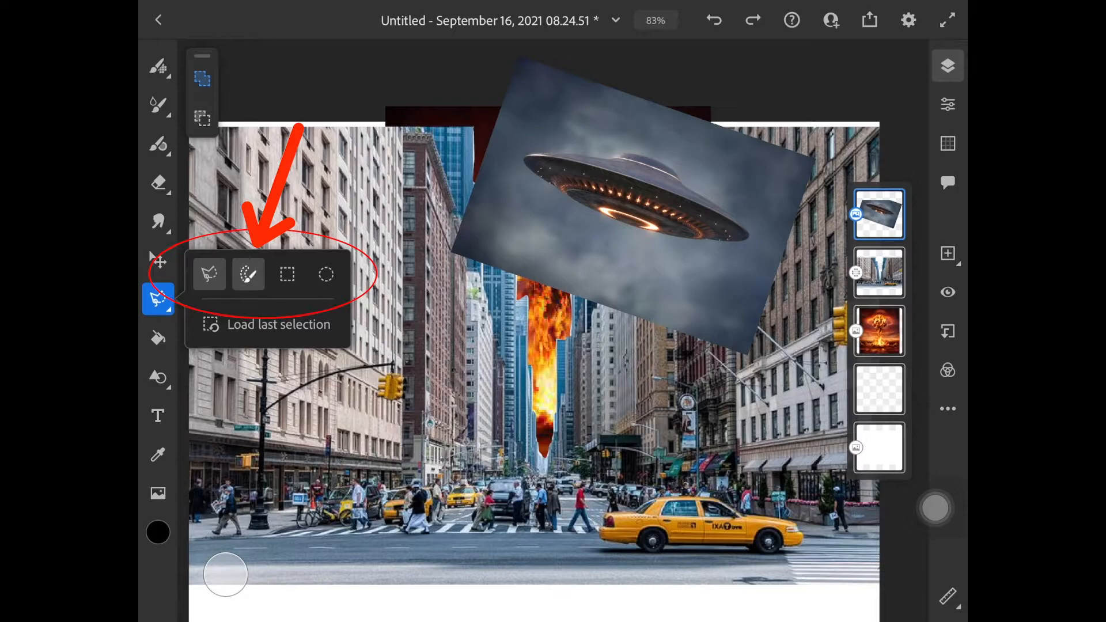
Paint a selection over just the flying saucer with a smaller selection brush
click(249, 274)
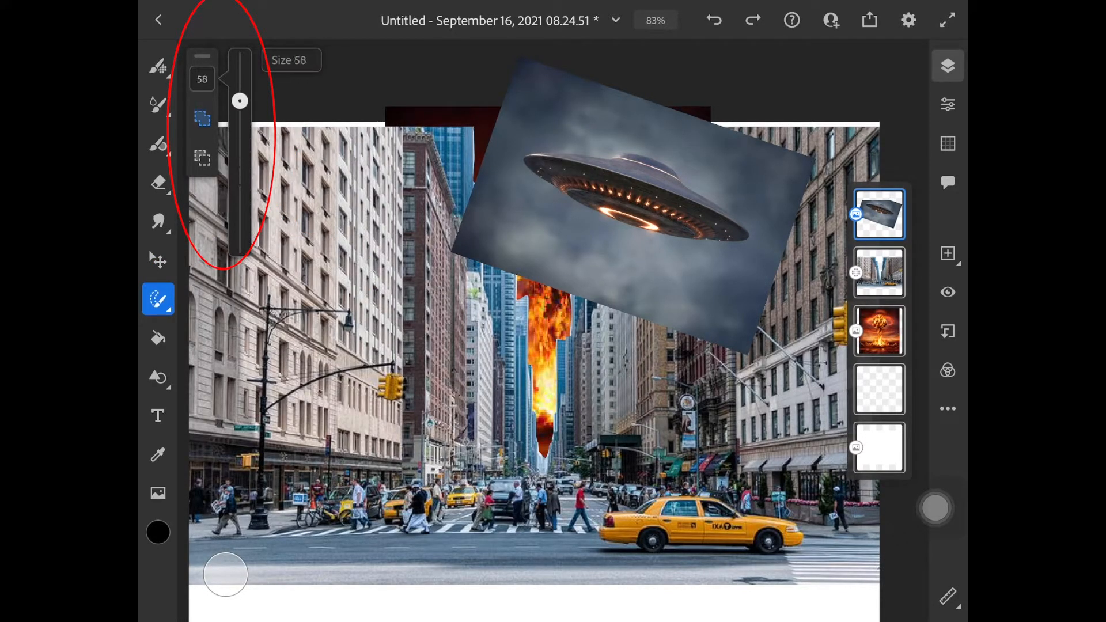
drag(240, 100, 239, 166)
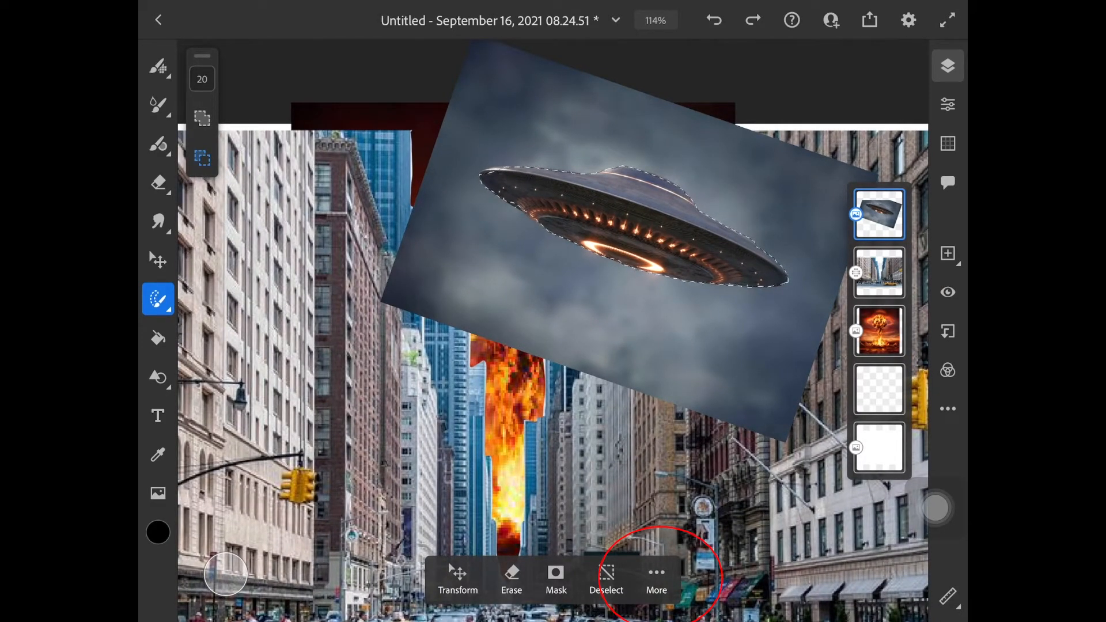
Invert the selection and erase the cloudy sky around the saucer, then deselect
click(656, 578)
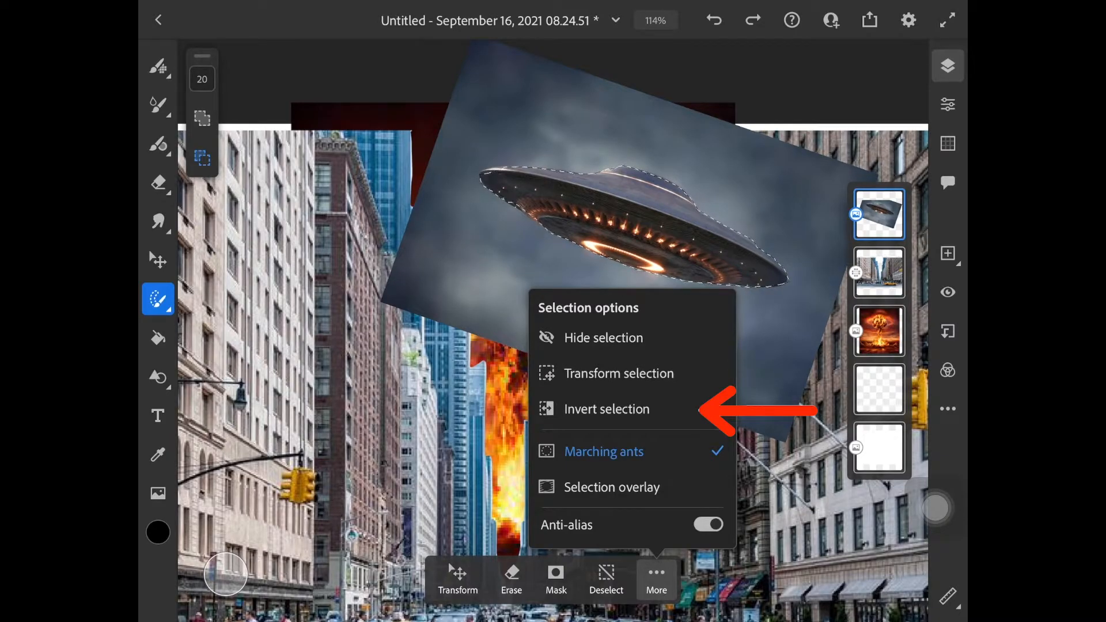
click(606, 409)
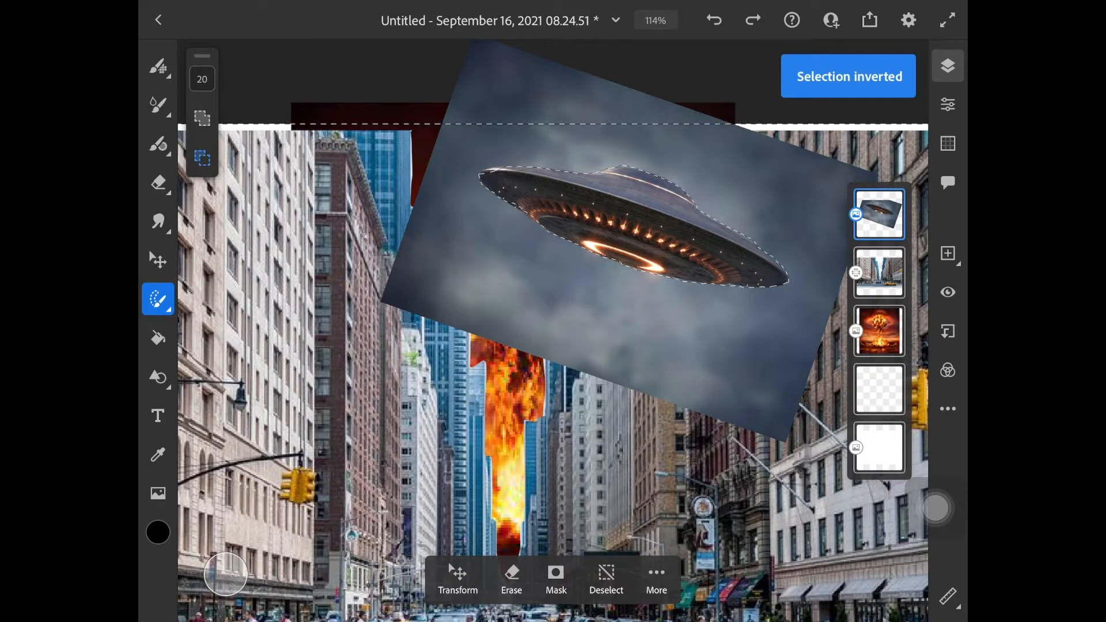
click(847, 76)
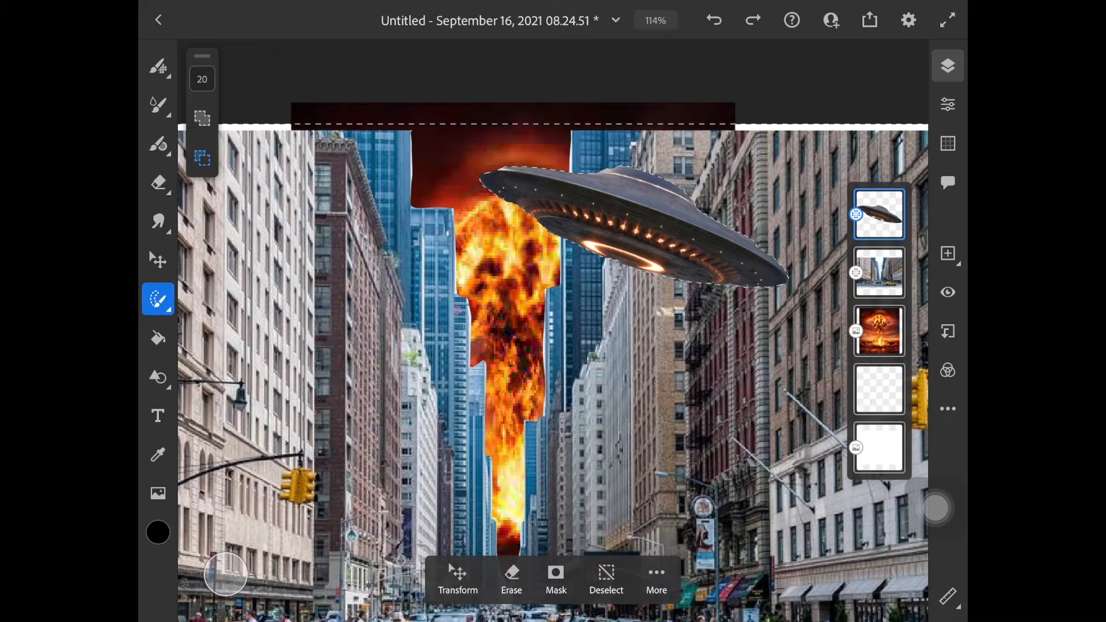
click(606, 579)
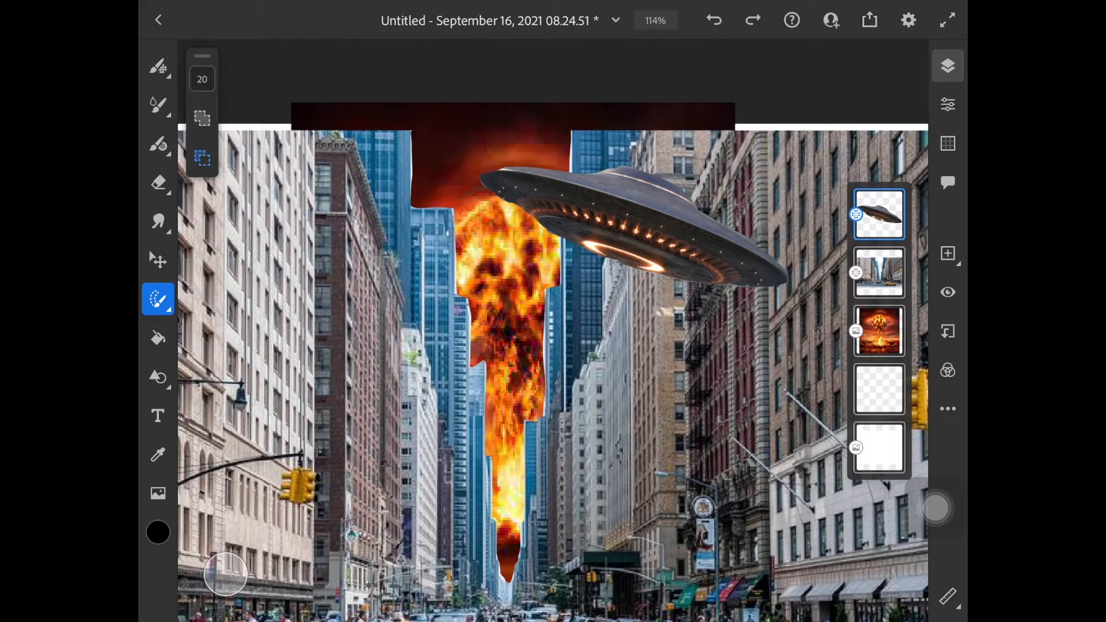
scroll(down, 3)
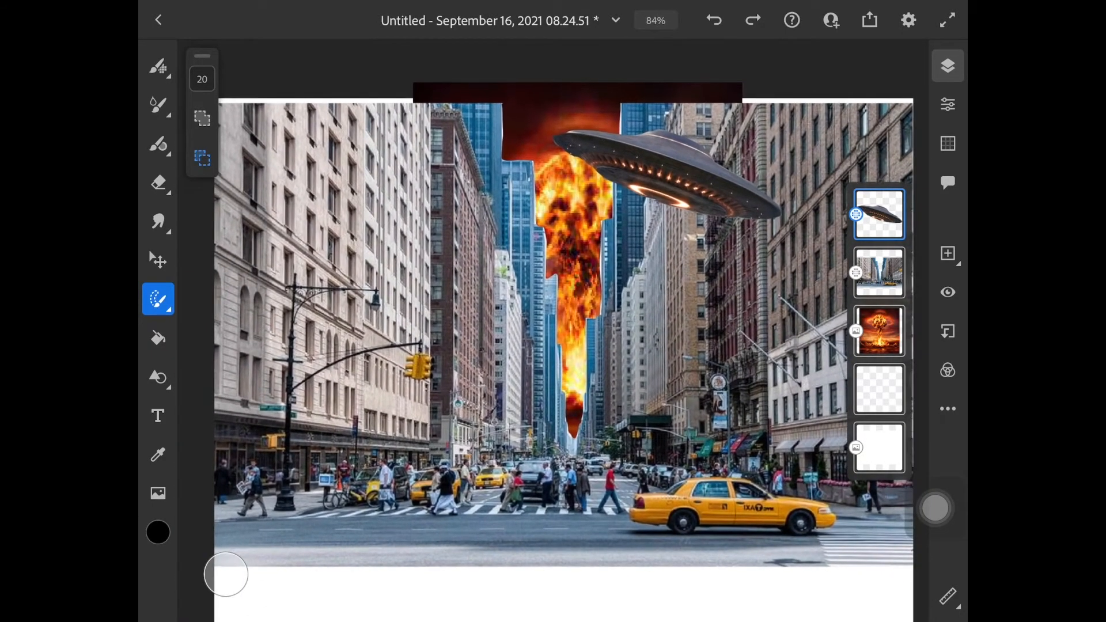
Place the classroom photo of the co-worker as the top layer of the composite
click(158, 495)
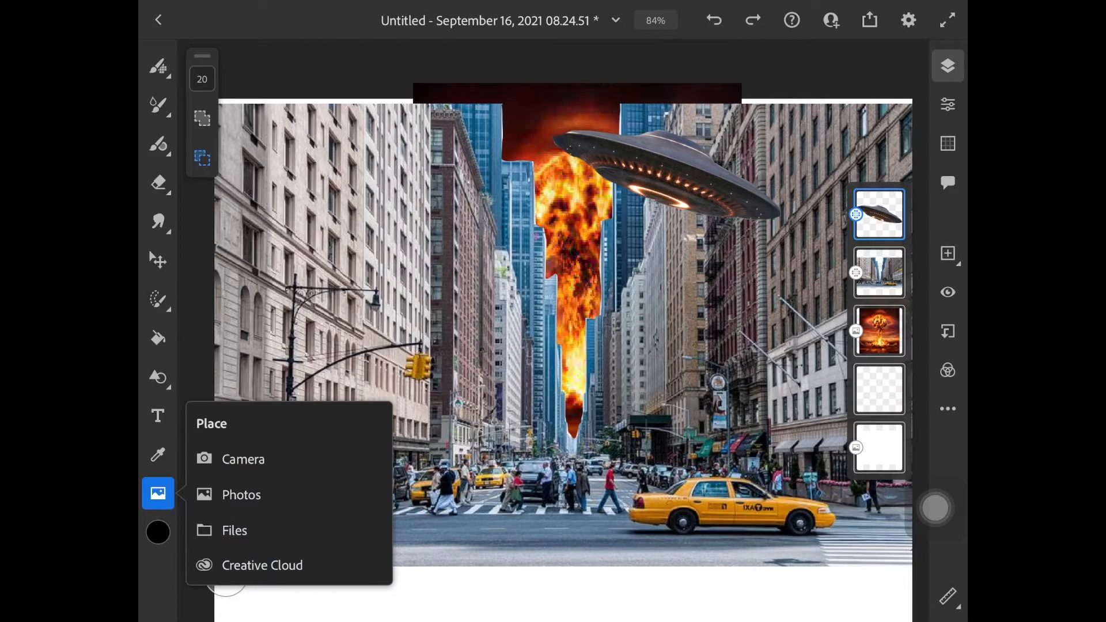
click(240, 494)
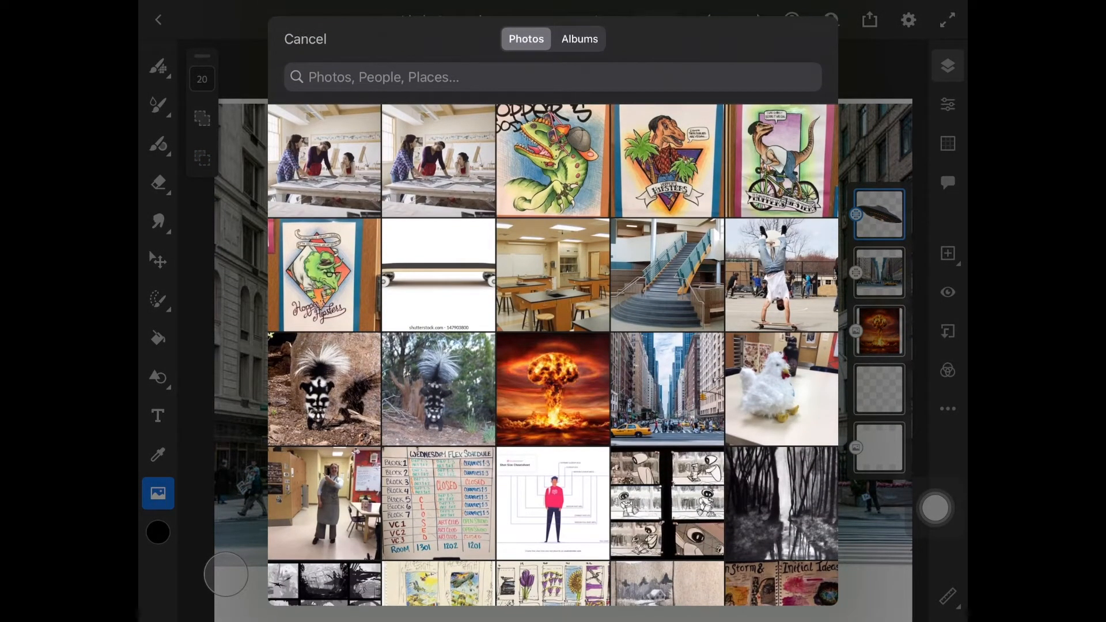
click(324, 503)
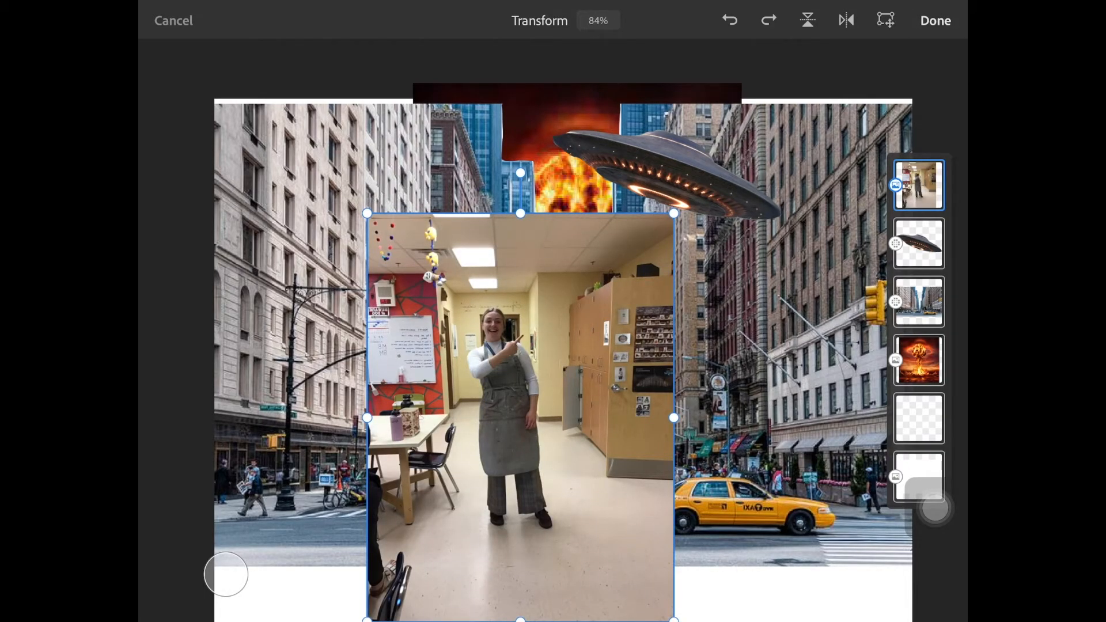
click(934, 20)
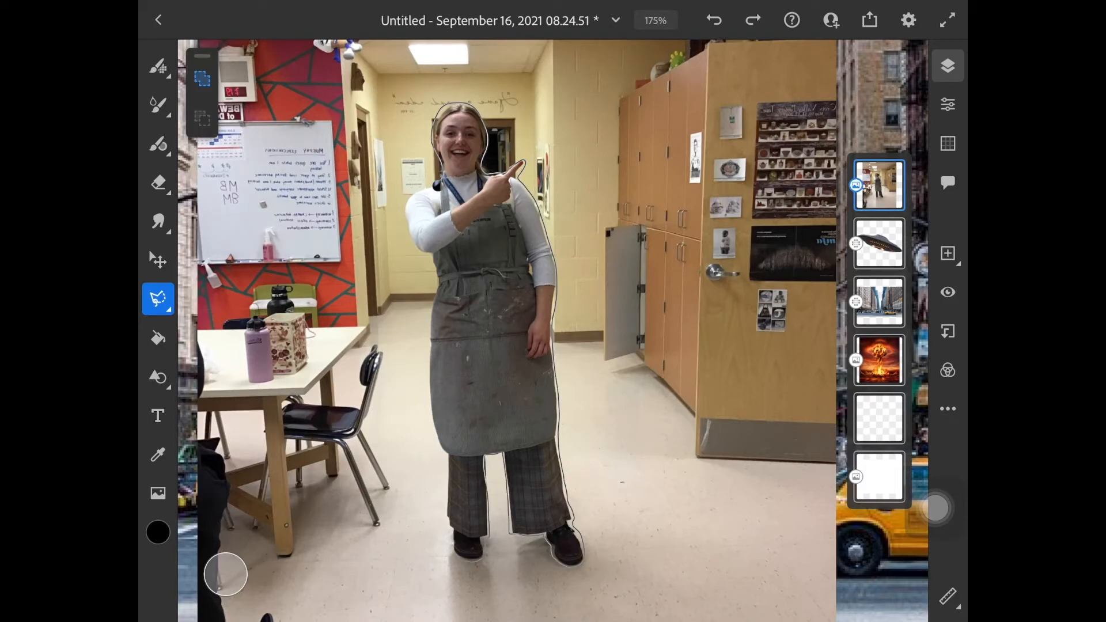
Invert the co-worker selection to the classroom around her so it can be erased
click(655, 578)
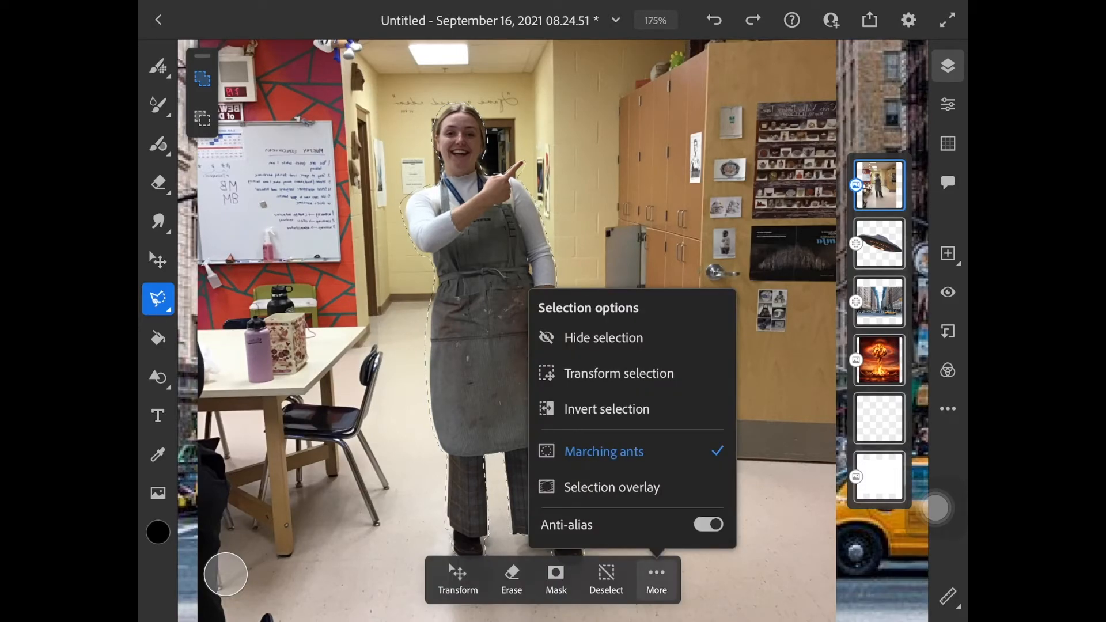
click(606, 407)
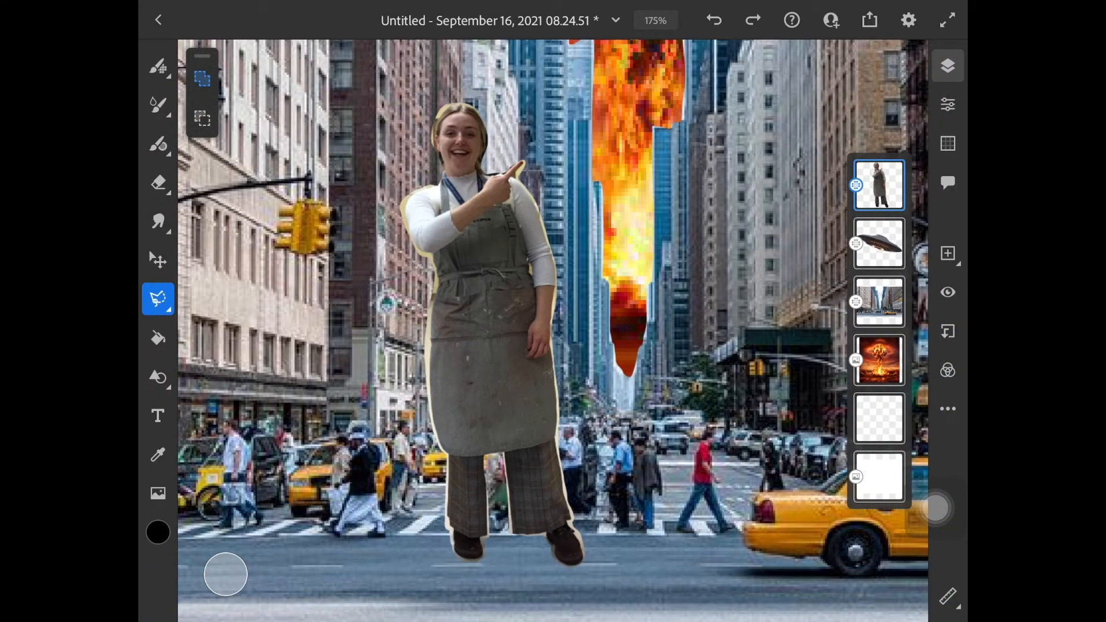
Move the cut-out co-worker onto the crosswalk beside the taxi, then enlarge her
click(158, 298)
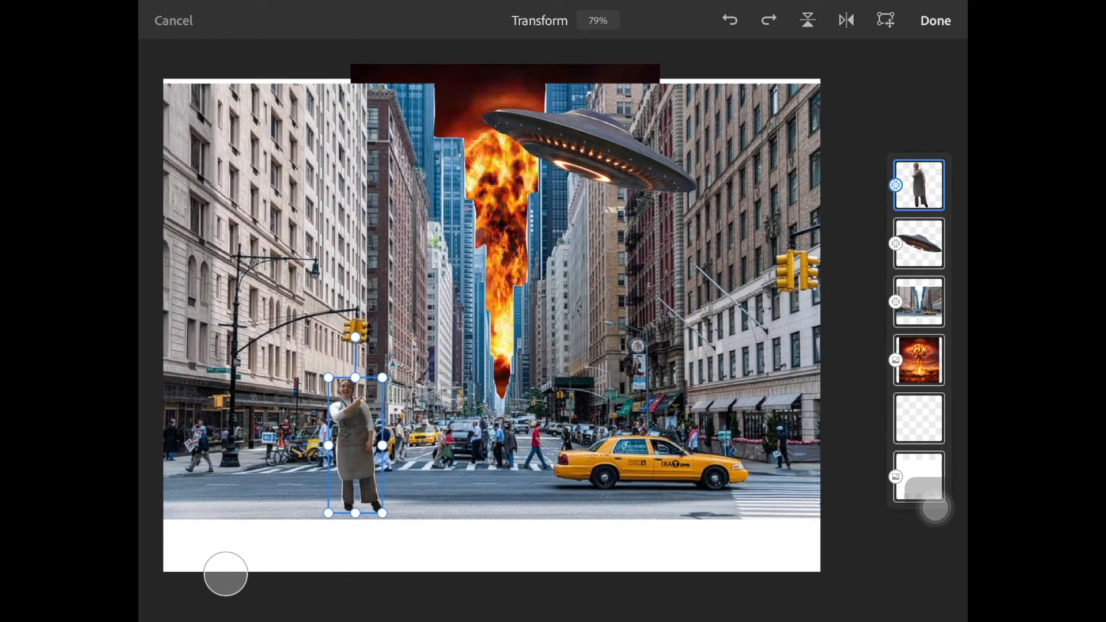
drag(355, 338, 350, 339)
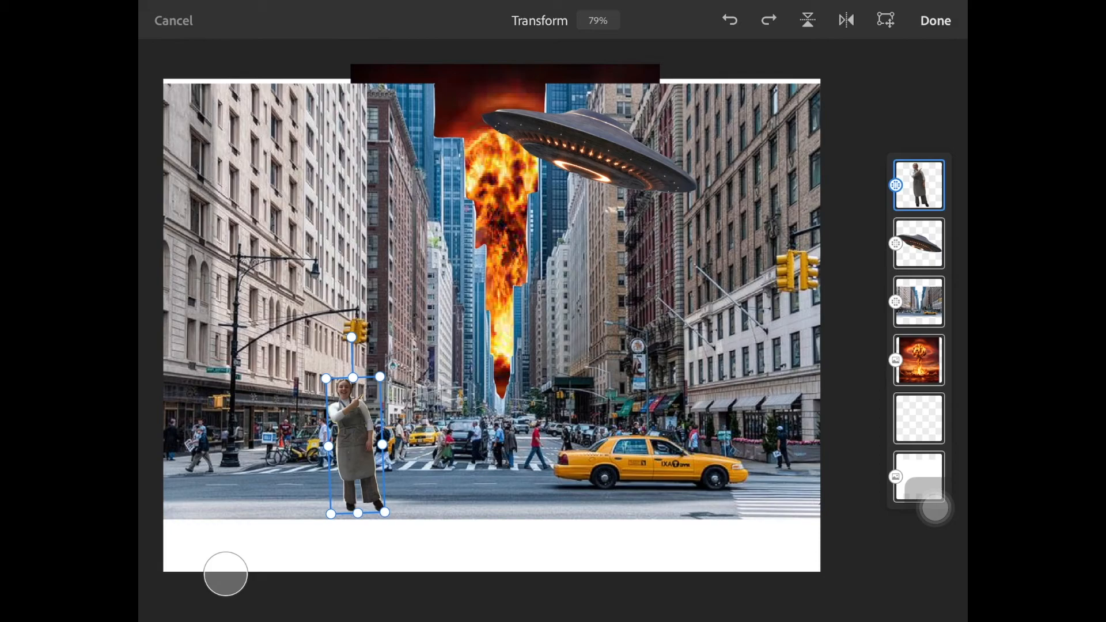
click(934, 21)
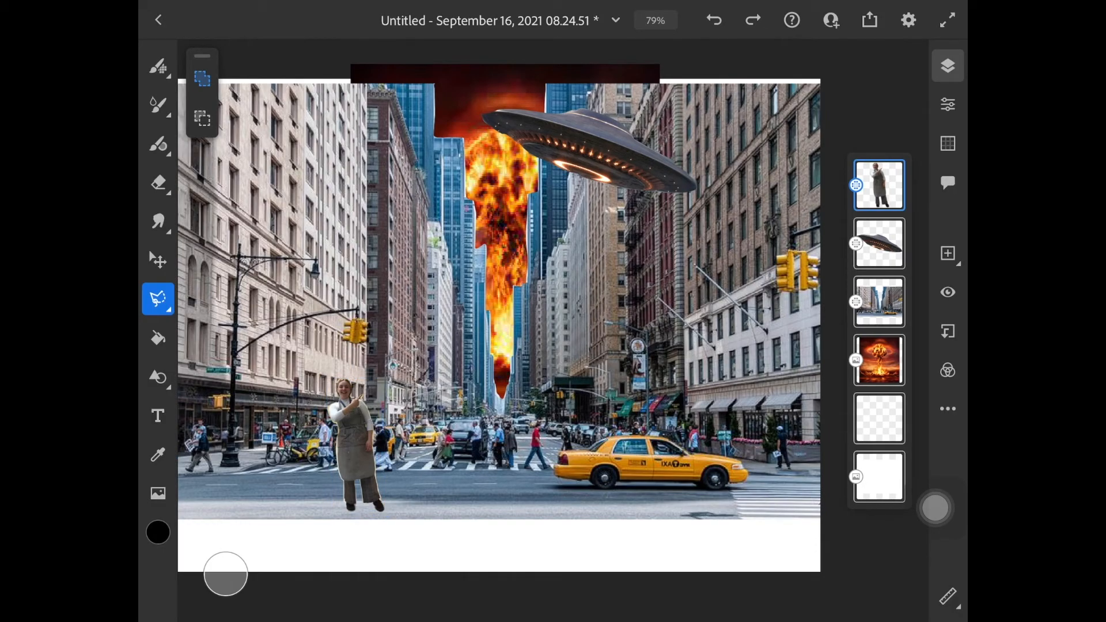
click(158, 298)
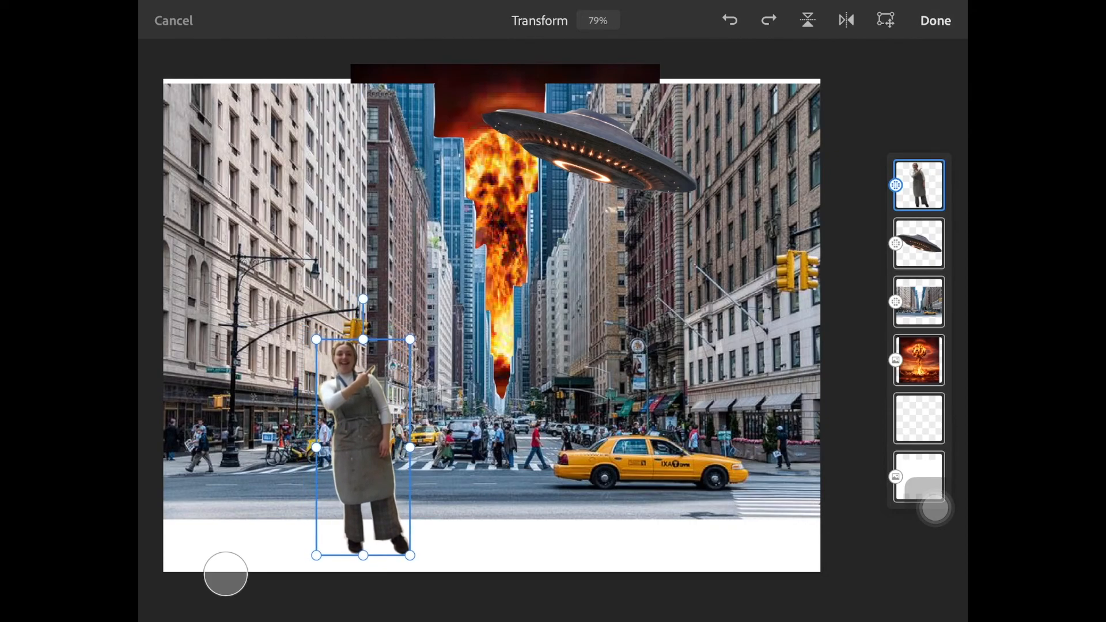
click(936, 21)
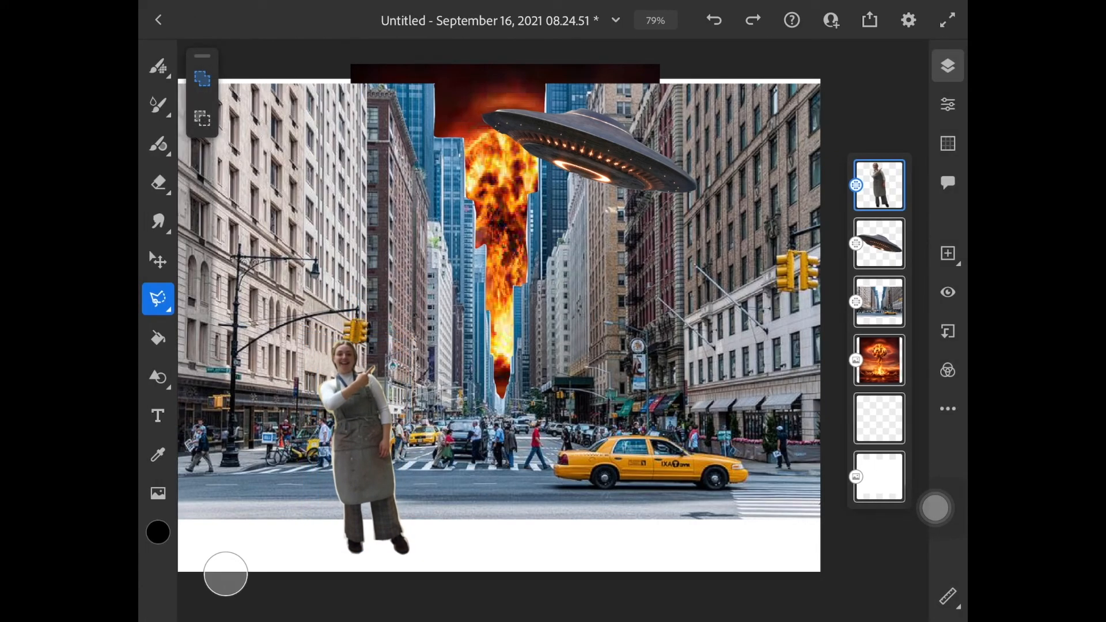